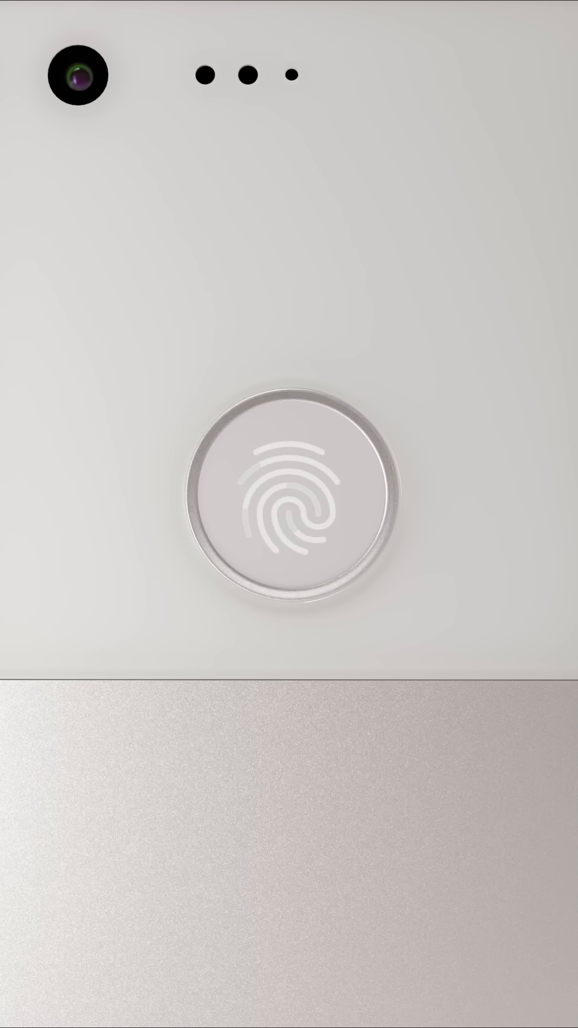
Step: Get past the Pixel Imprint intro and unlock to the home screen
left_click(285, 511)
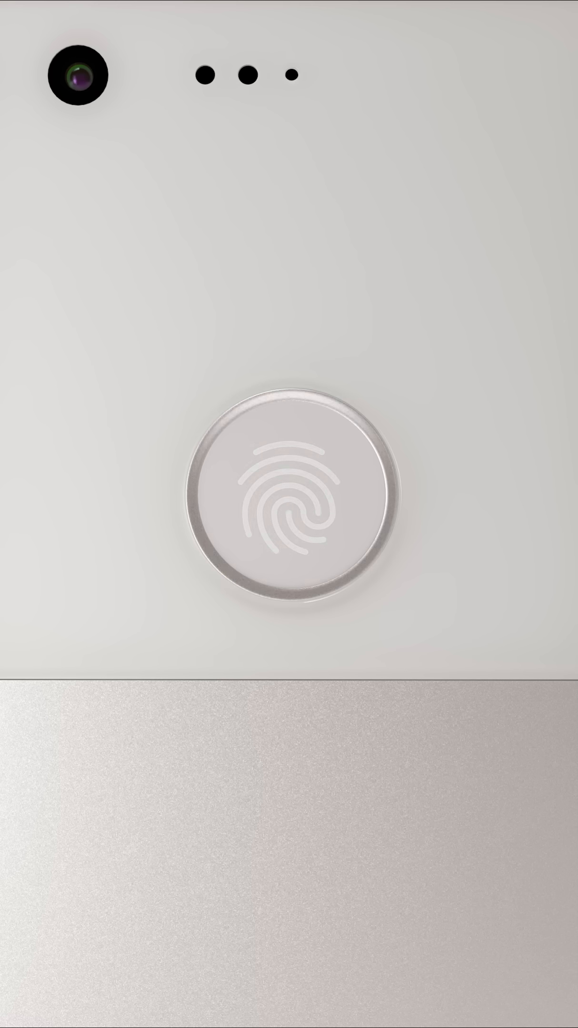
left_click(288, 514)
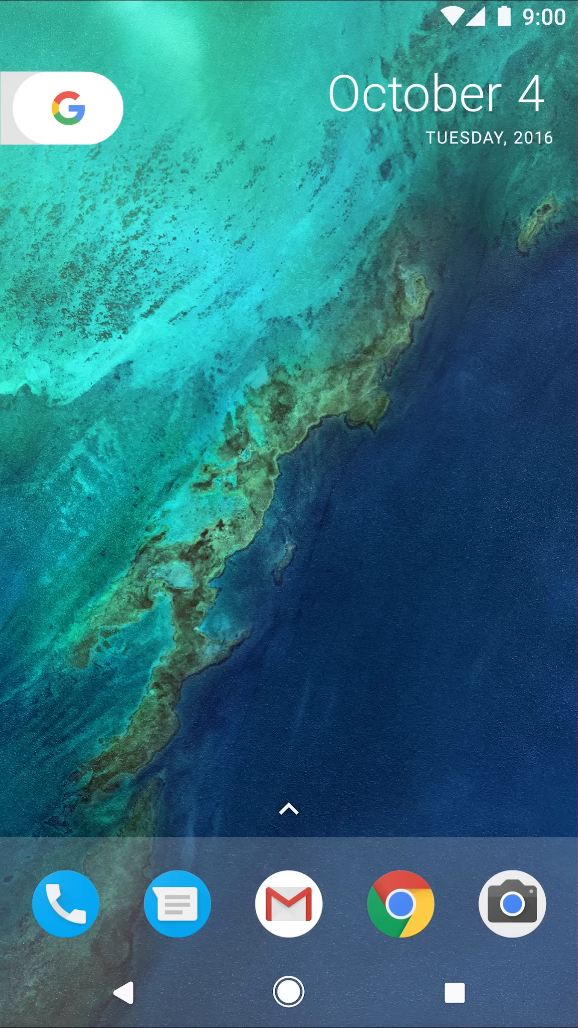
Step: Pull down quick settings and launch the Settings app via the gear icon
scroll("down", 3)
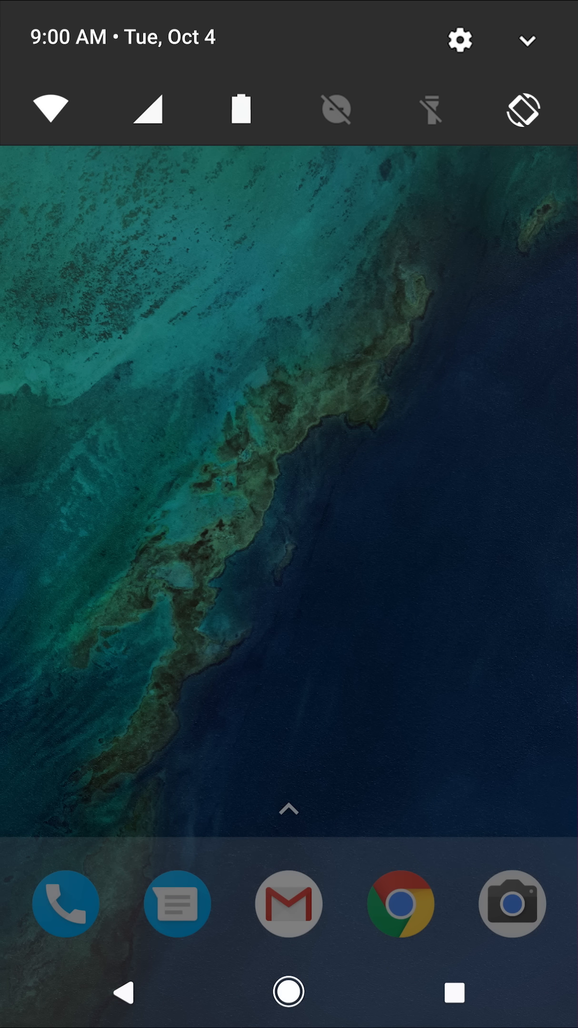
left_click(459, 40)
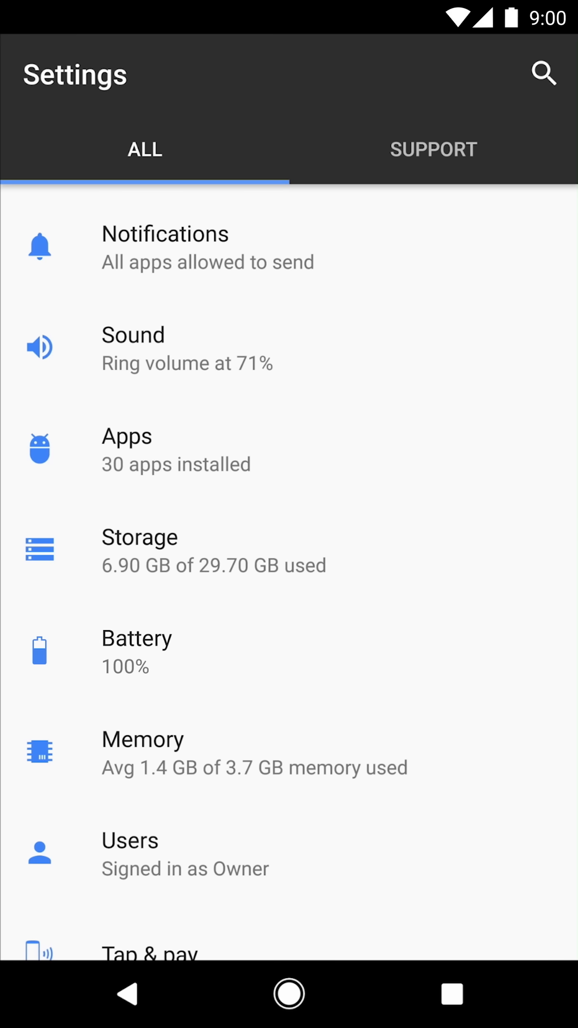
Step: Scroll the Settings list down to Security and enter it
scroll("down", 3)
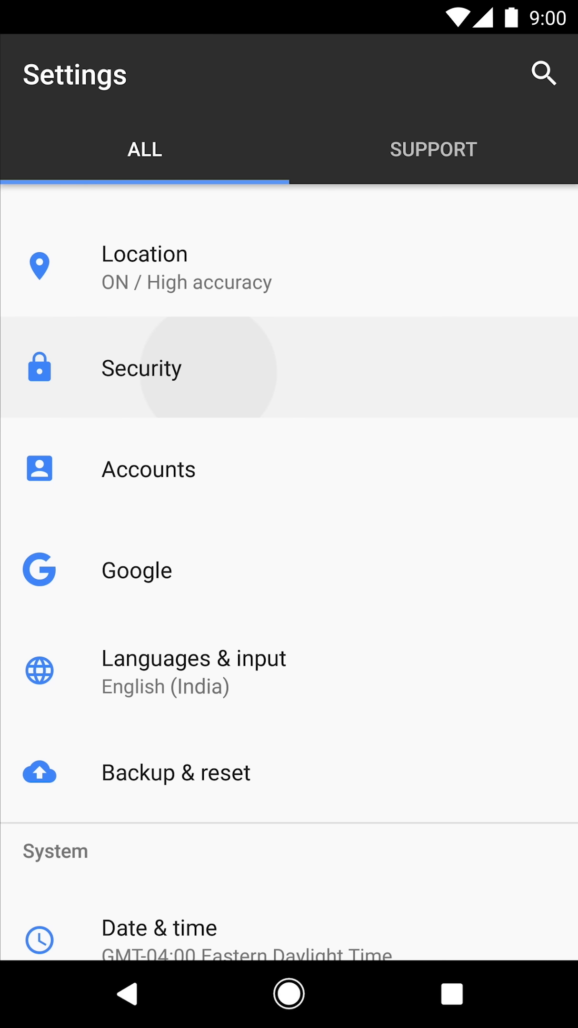
left_click(141, 366)
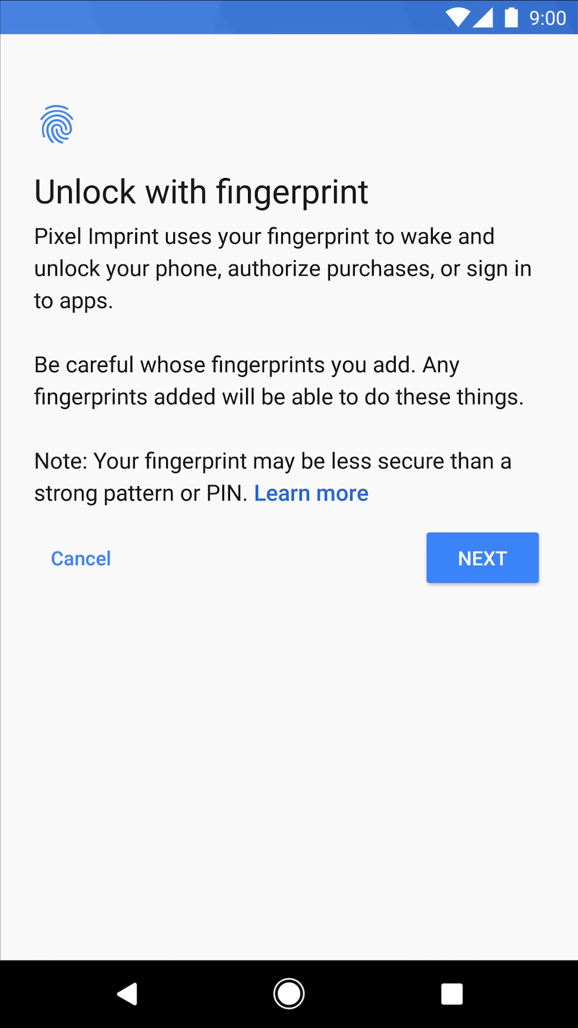
Step: Advance past 'Unlock with fingerprint' and 'Find the sensor' to the scanning screen
left_click(481, 557)
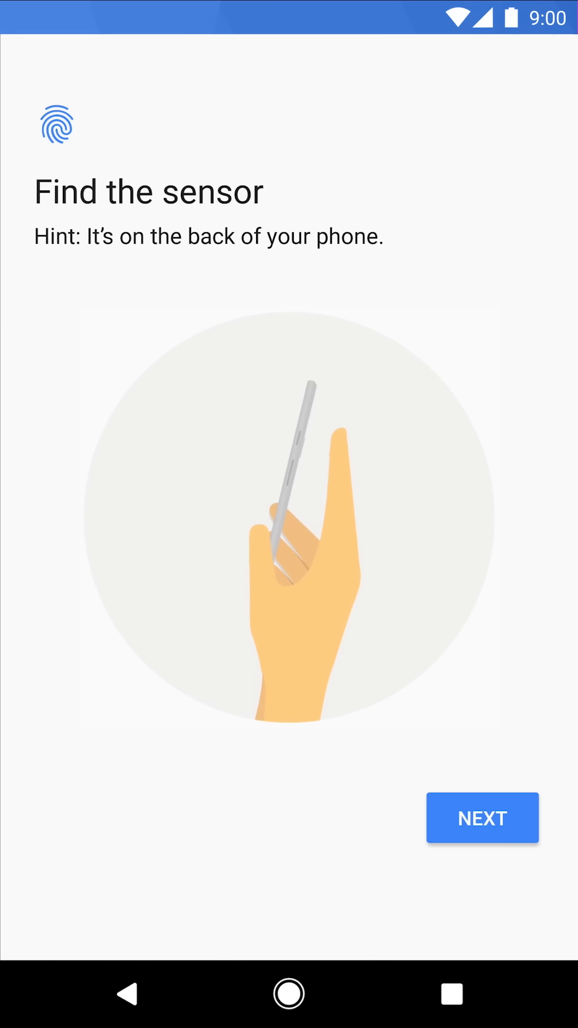
left_click(481, 817)
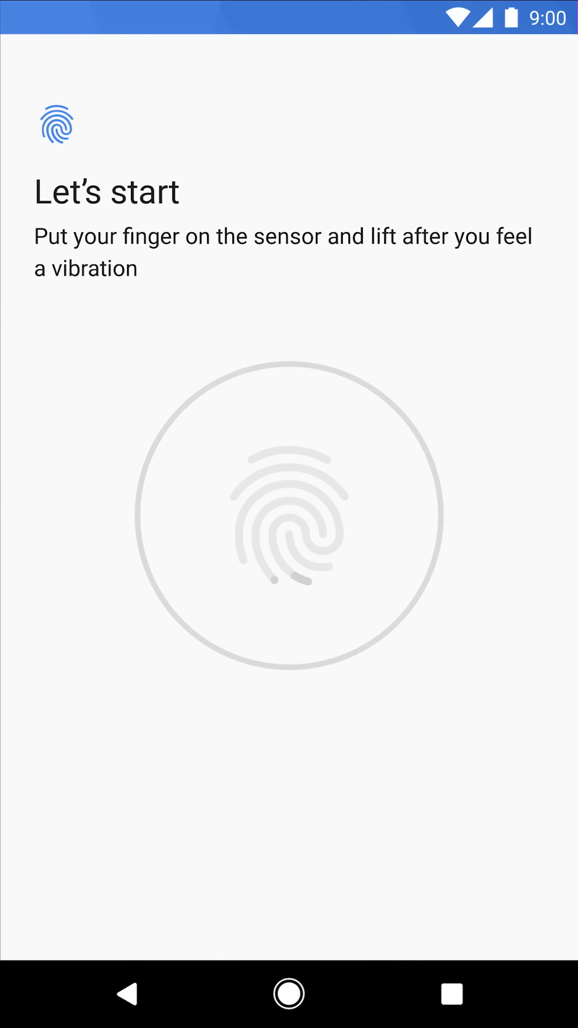